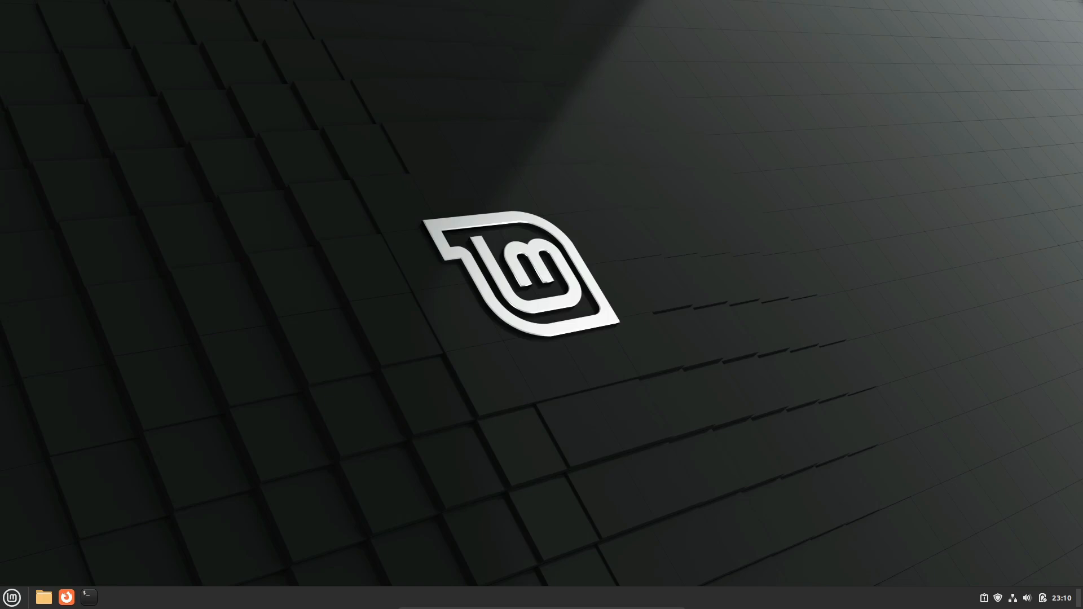
Step: Launch Firefox from the taskbar and load community.linuxmint.com
left_click(67, 596)
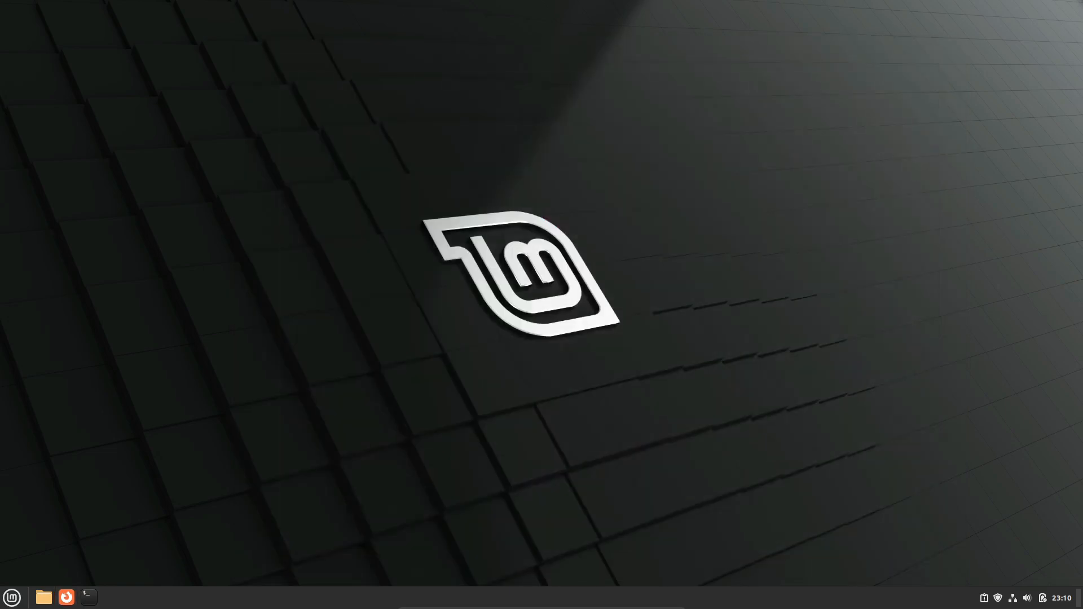
left_click(87, 597)
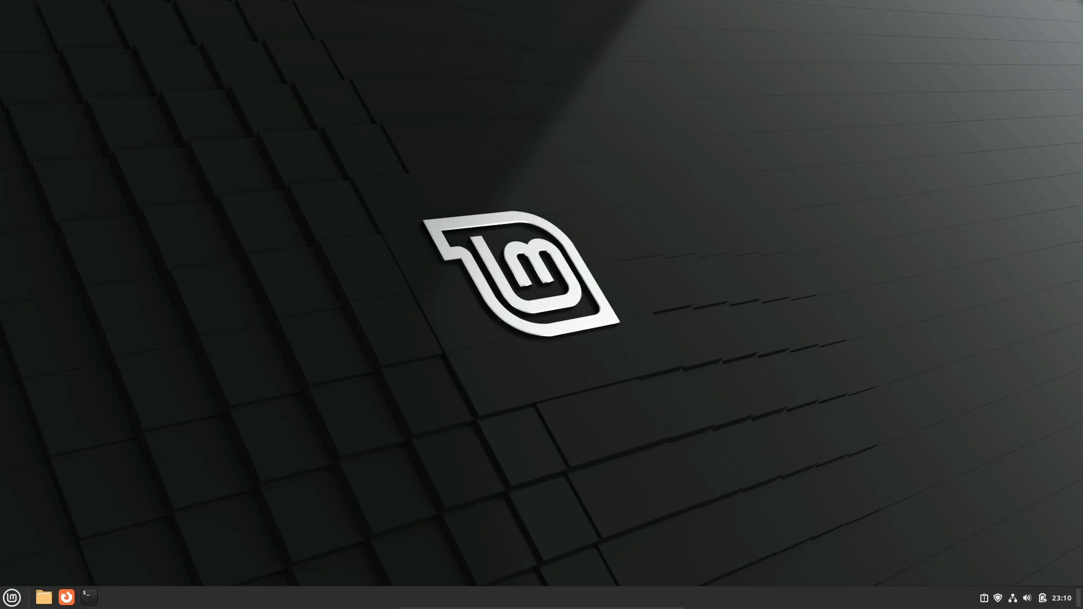
left_click(66, 597)
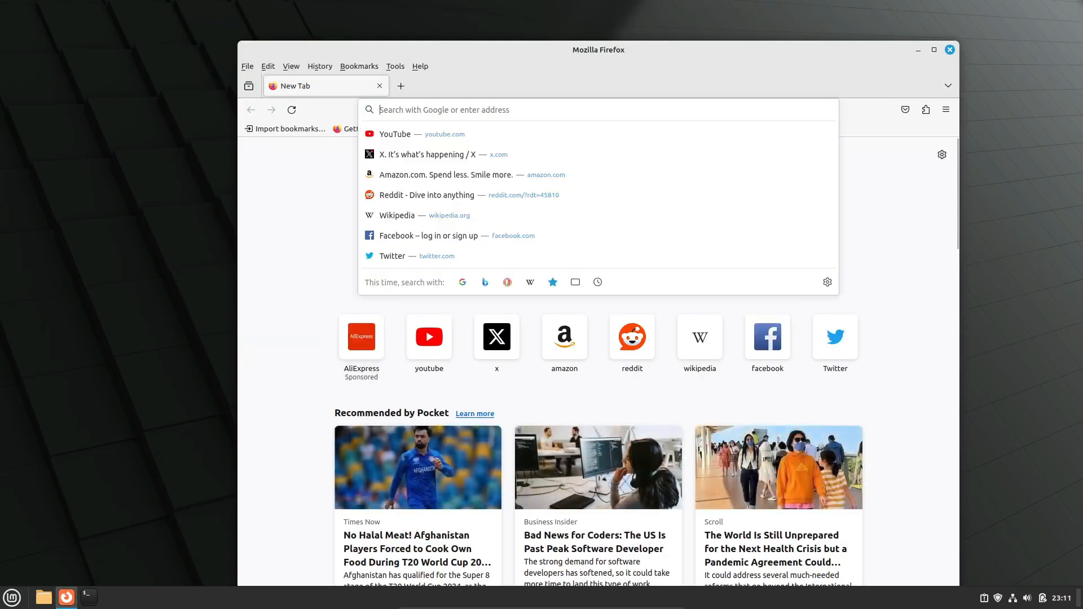
type("co")
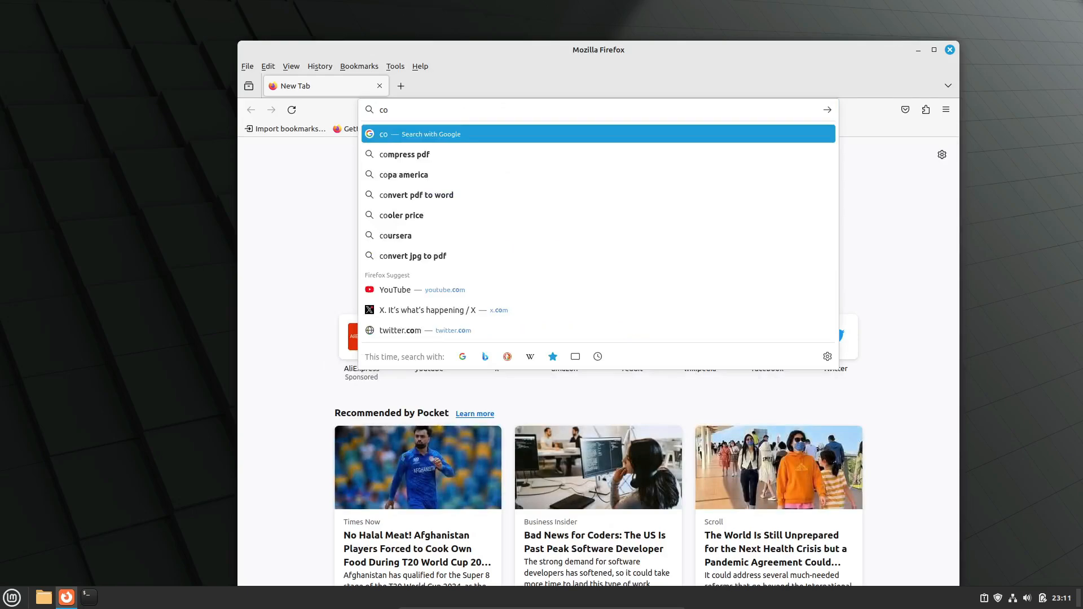
type("mmunity")
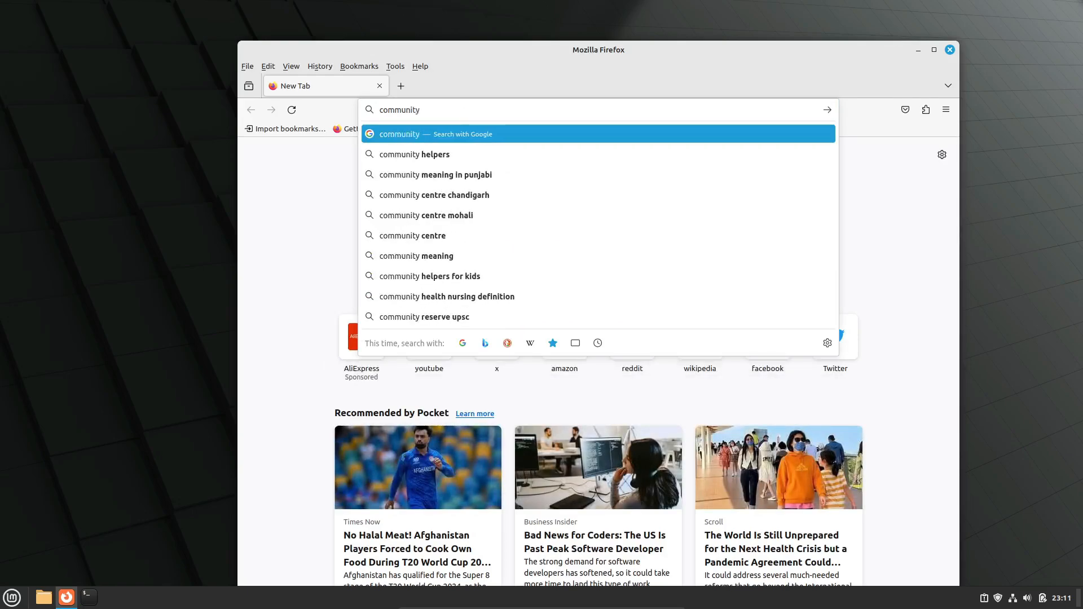
type(".linuxm")
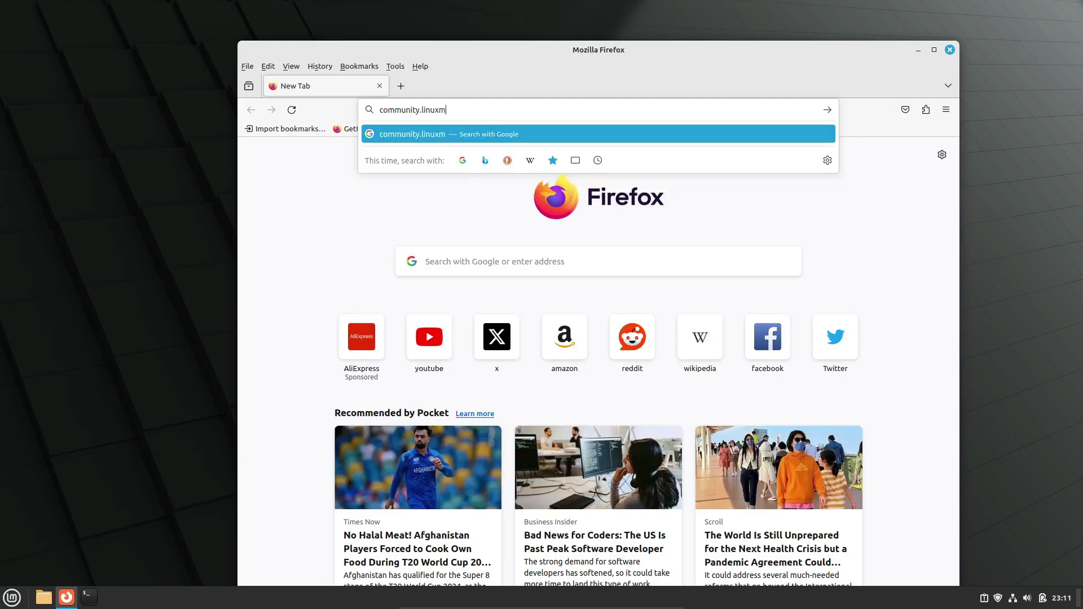
type("int.com")
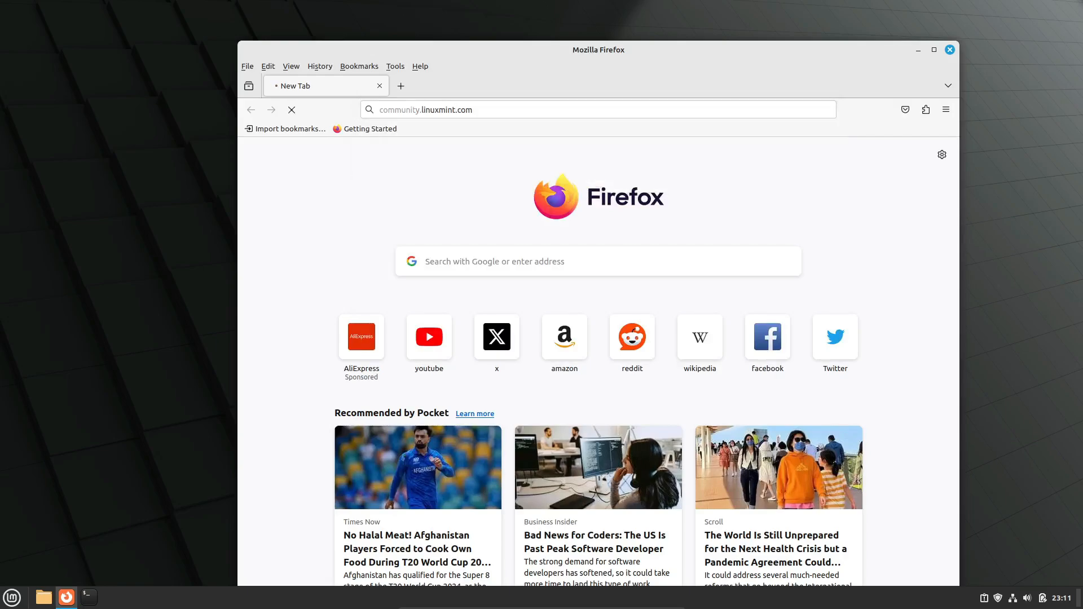
key("Return")
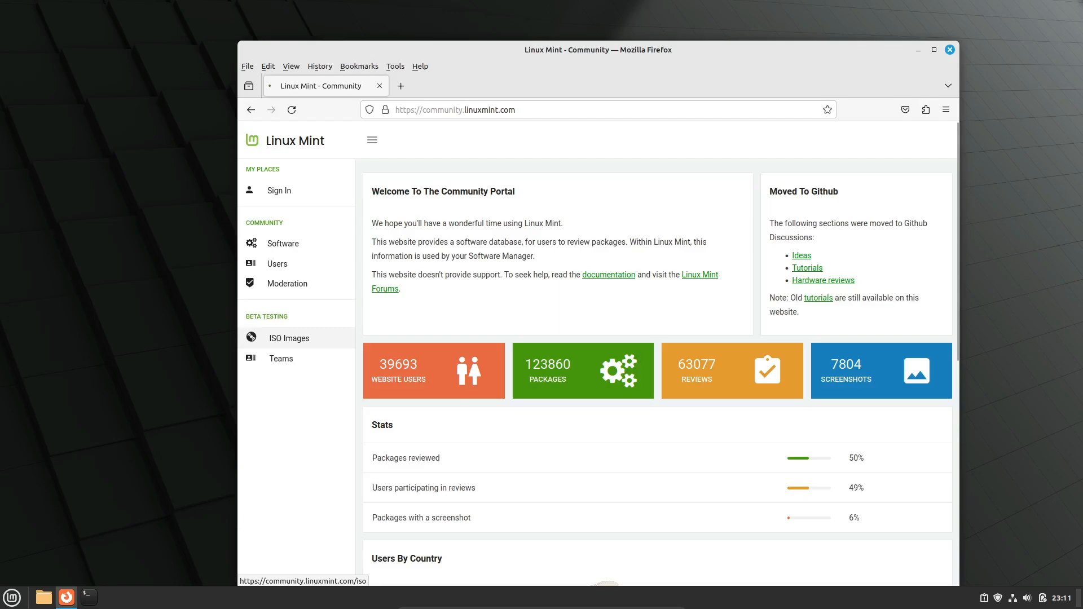
Step: Open ISO Images and select the mint-22-cinnamon-amd64-2024.06.22-18.38 image
left_click(290, 338)
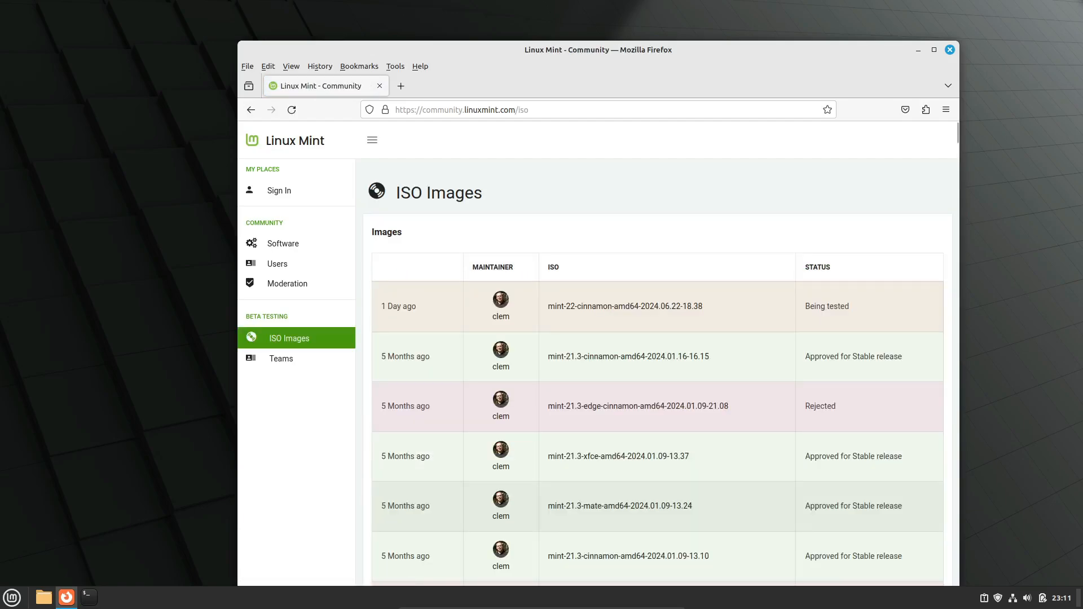
mouse_move(625, 306)
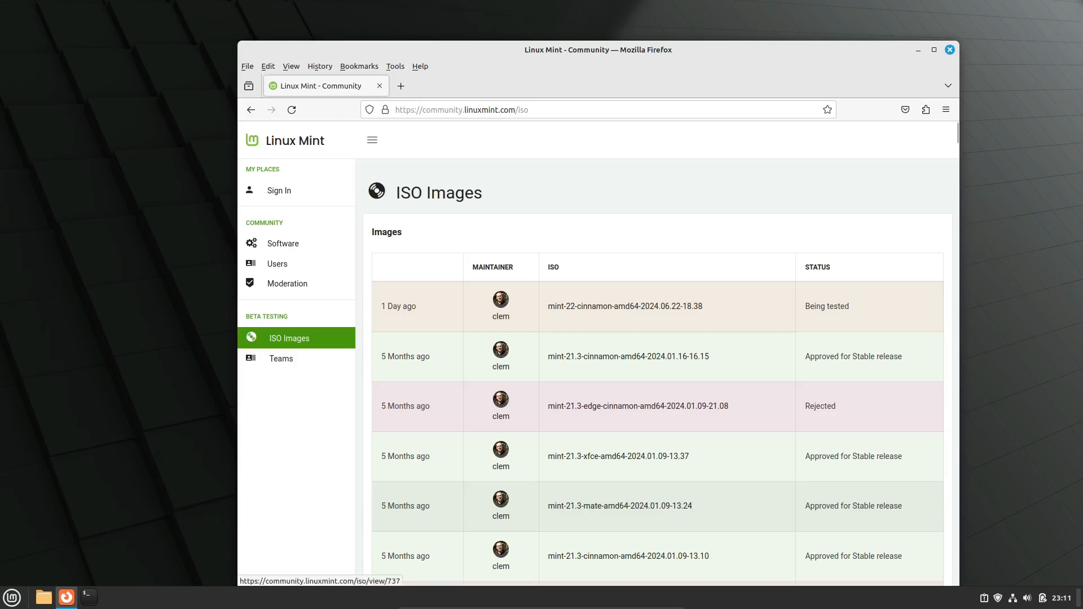
left_click(625, 305)
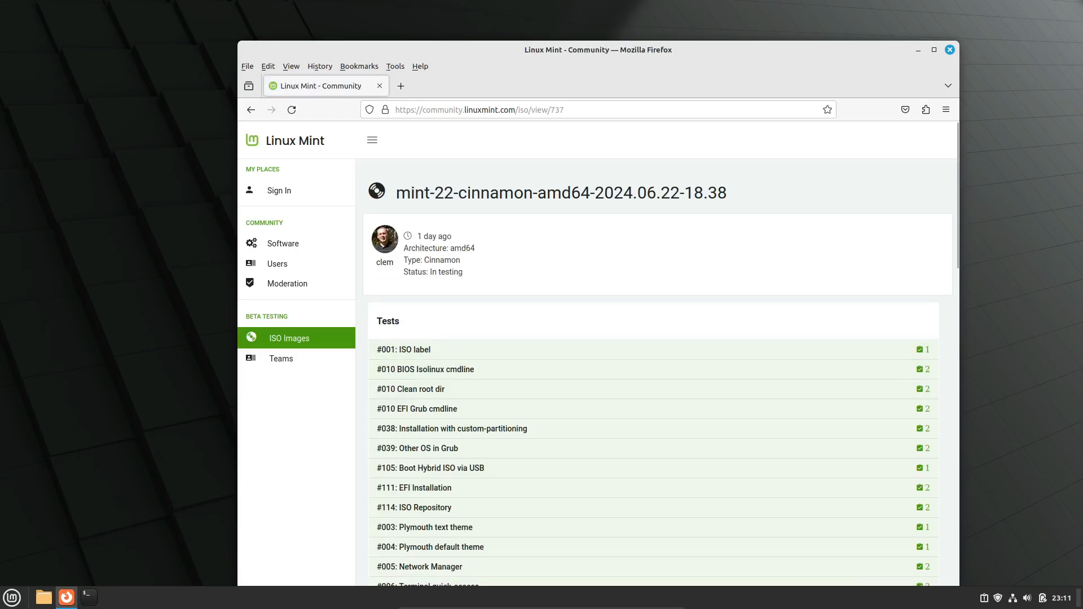
scroll("down", 3)
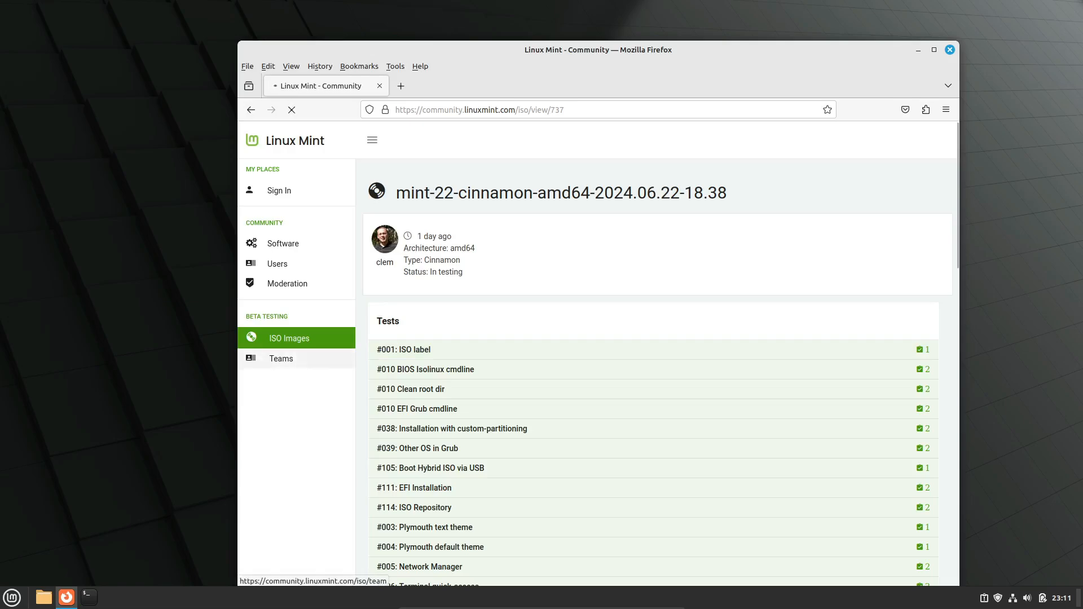
left_click(289, 338)
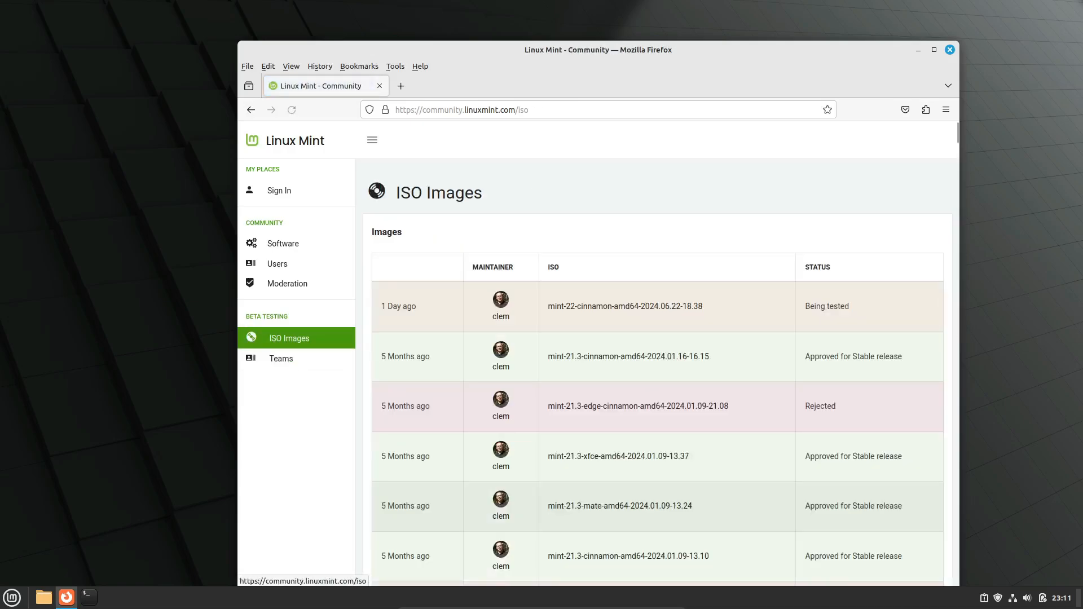
left_click(624, 305)
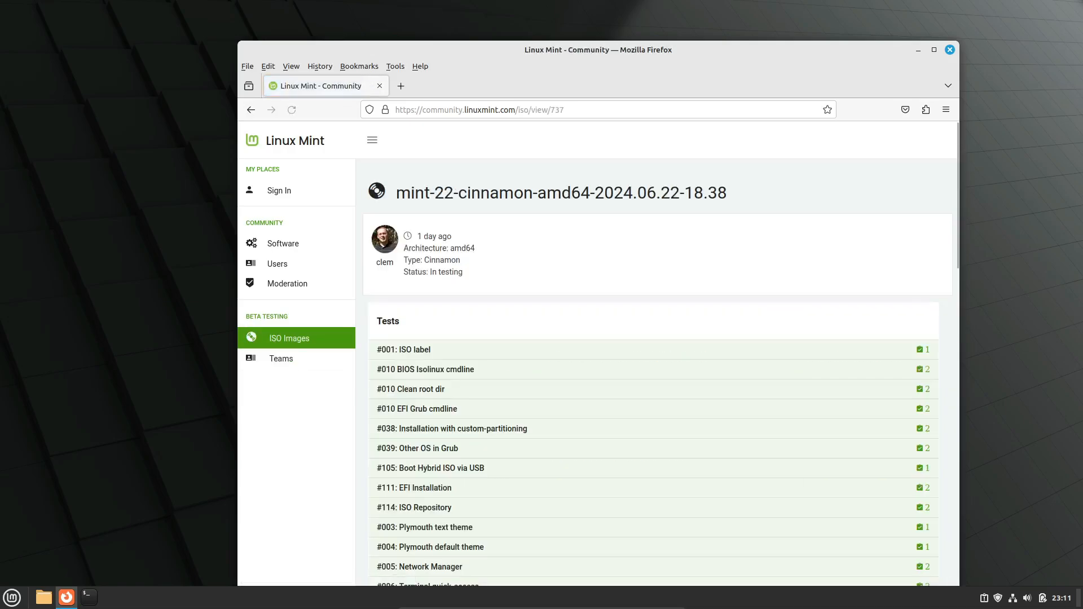
left_click(292, 109)
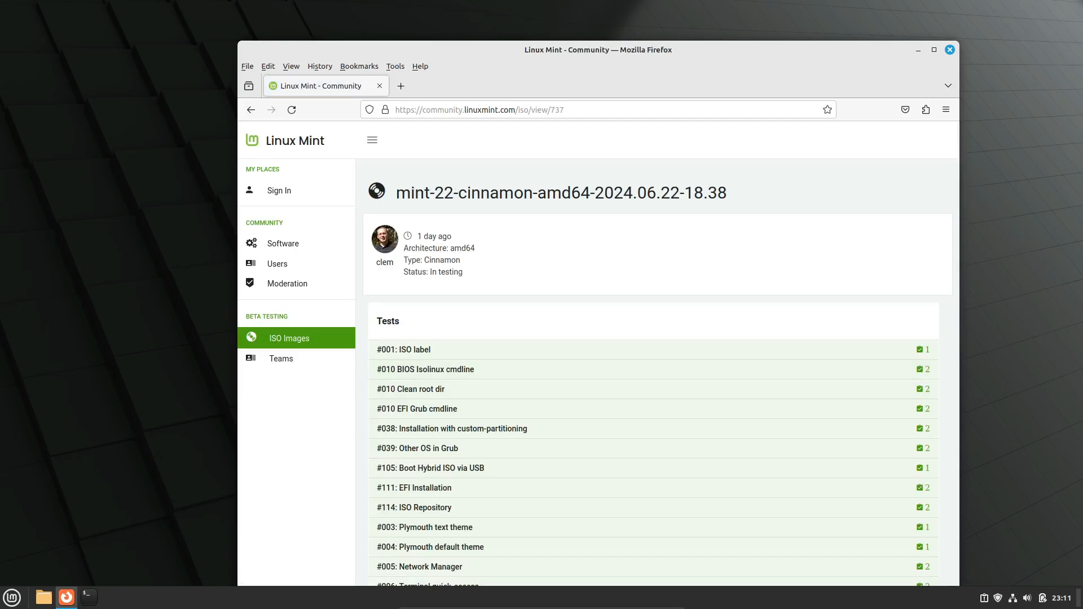
scroll("down", 3)
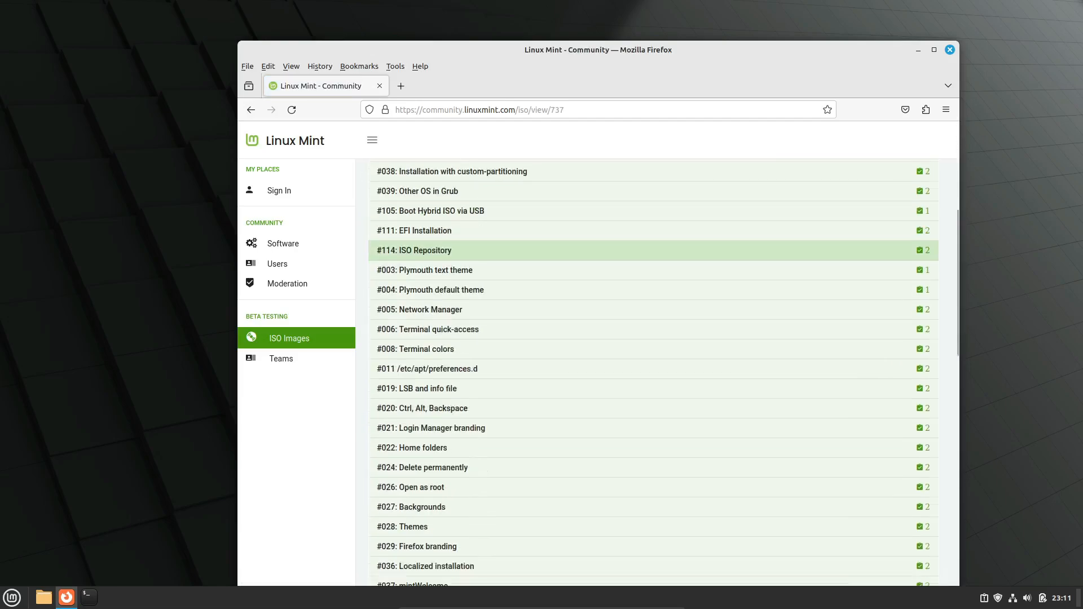
scroll("down", 3)
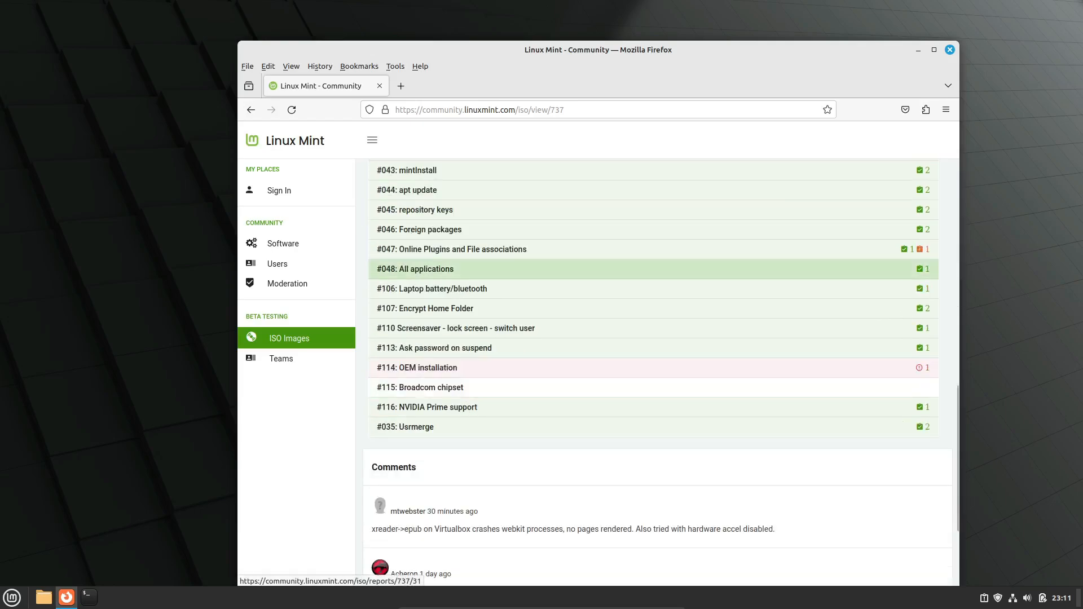
scroll("down", 3)
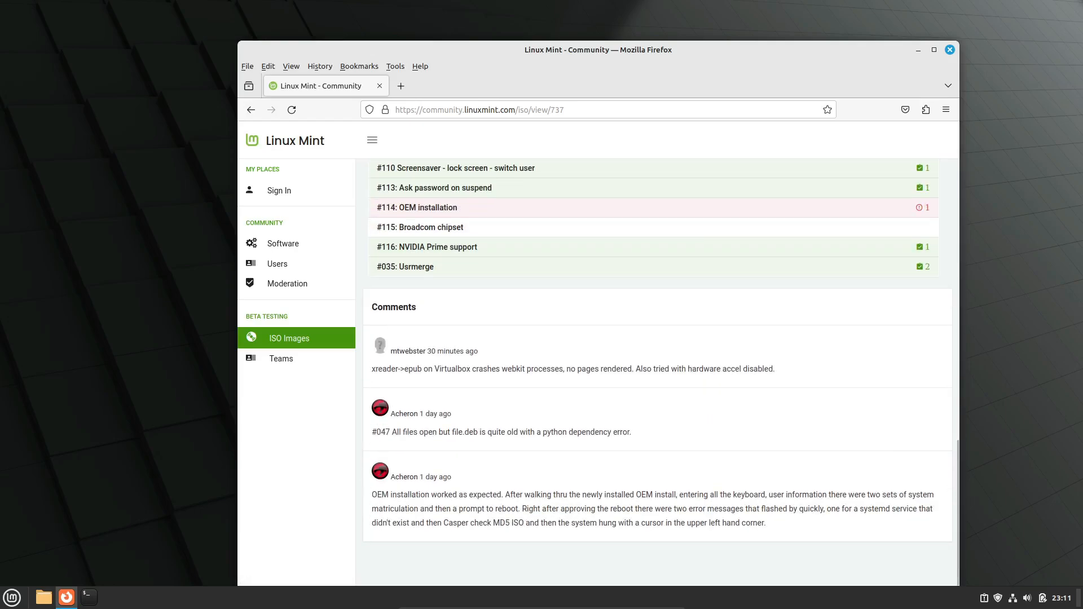
scroll("up", 3)
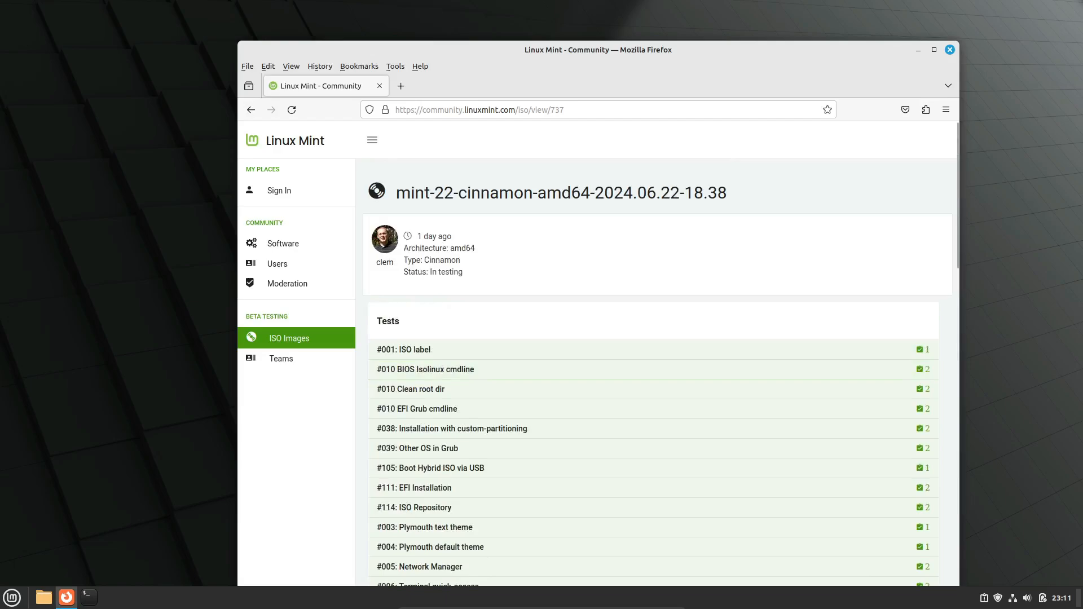
Step: View the #001 ISO label test report, then open the reporter's profile
left_click(404, 349)
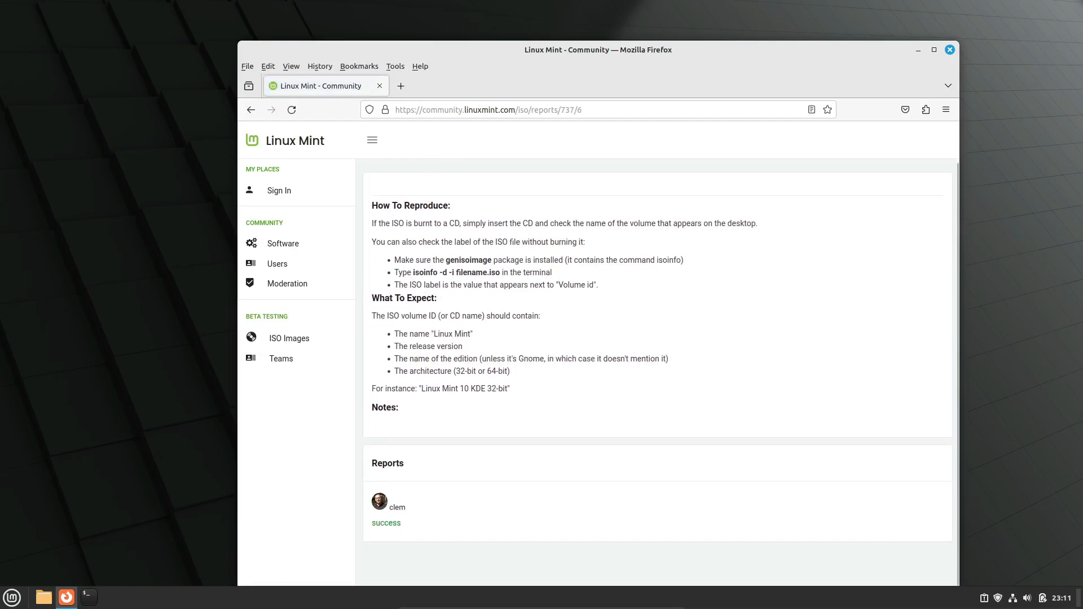
scroll("up", 3)
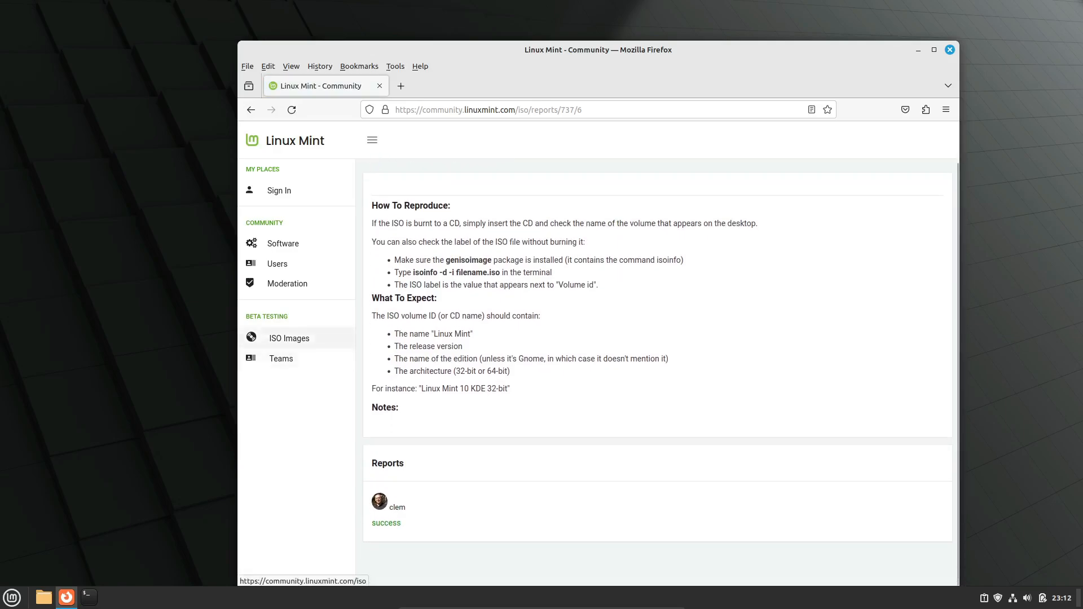
left_click(290, 338)
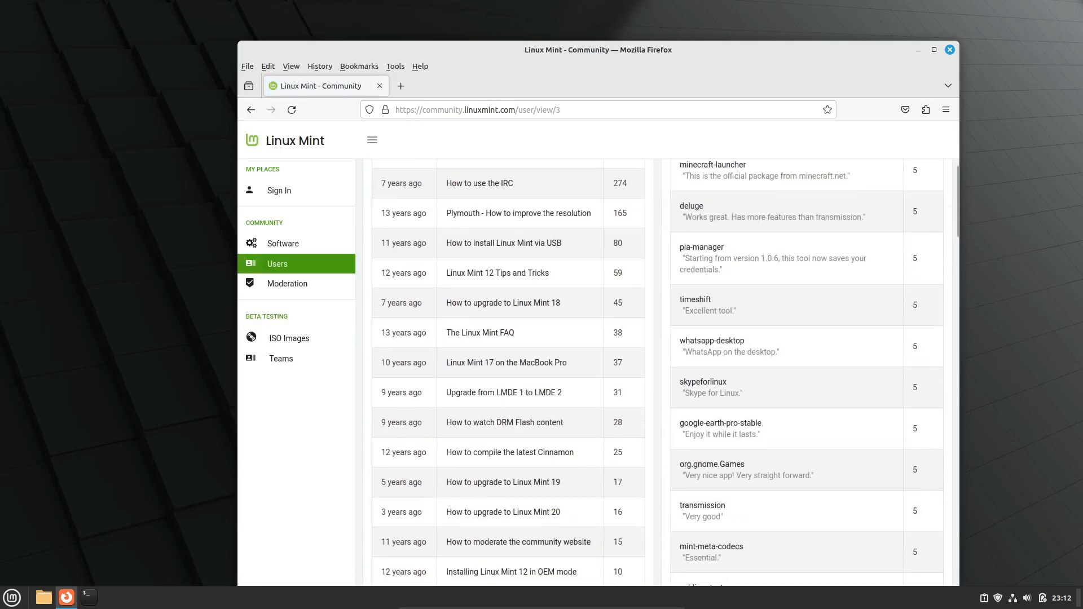
Step: Look over the Teams page, then go back to the ISO Images list
scroll("up", 3)
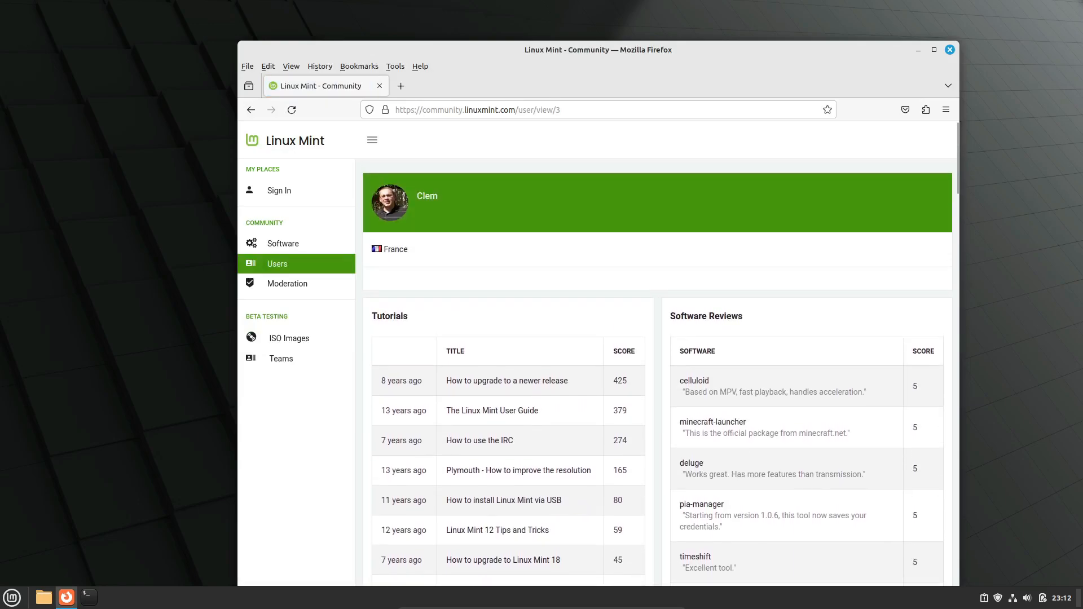
mouse_move(281, 358)
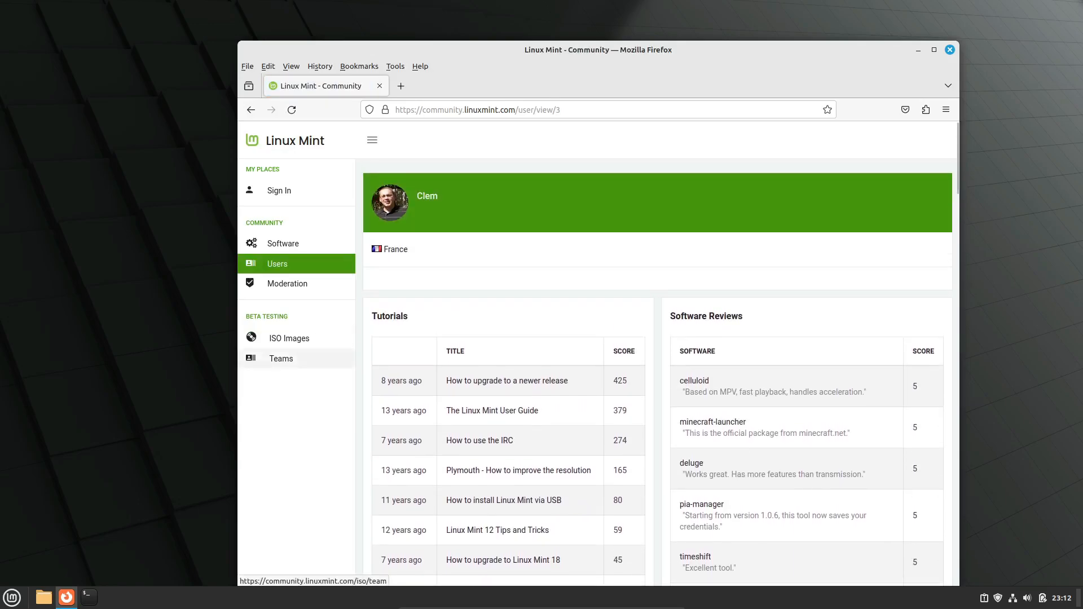
left_click(280, 359)
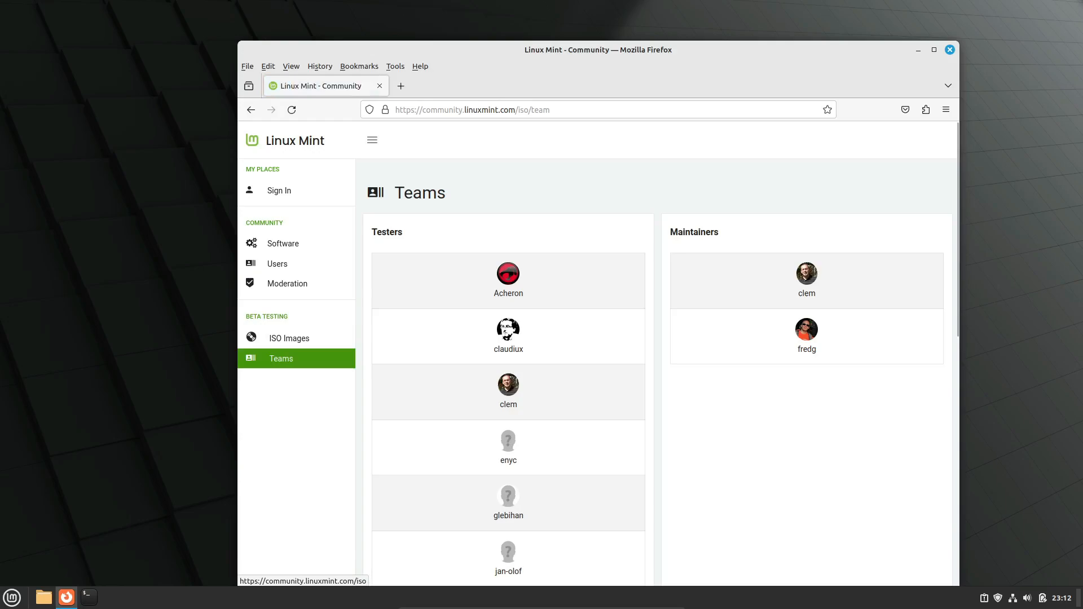
left_click(289, 338)
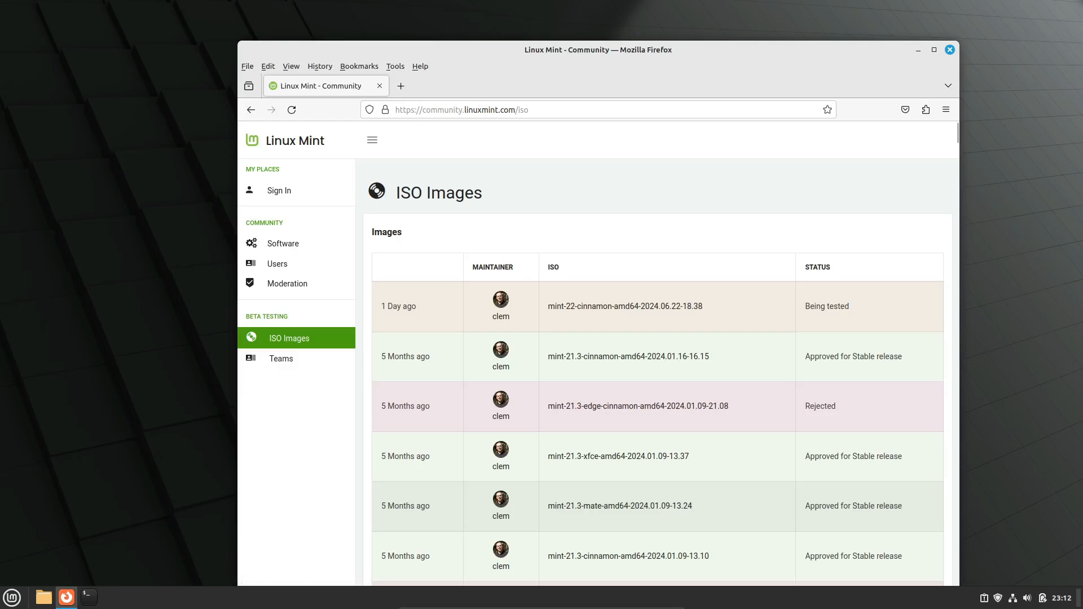
mouse_move(500, 306)
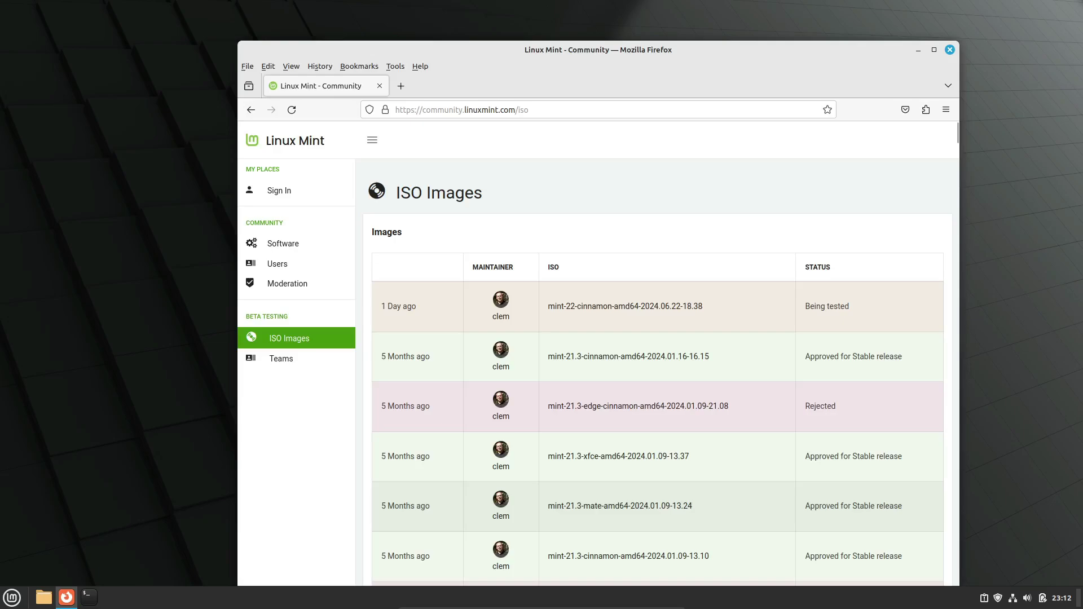
Step: Check the mint-22 ISO's #010 BIOS Isolinux cmdline reports, then go back to its test list
left_click(625, 306)
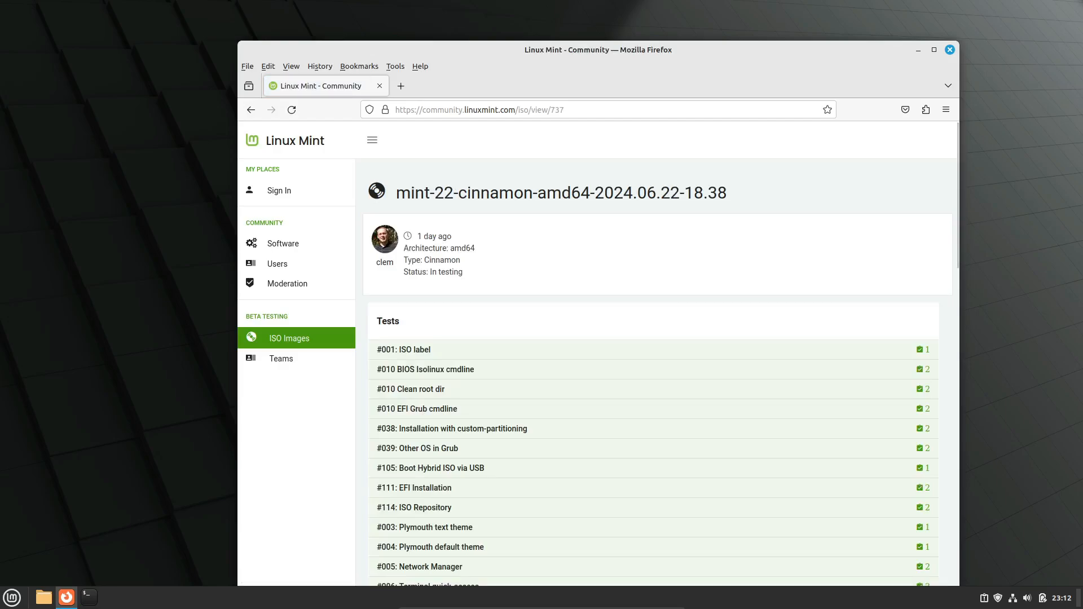
scroll("down", 3)
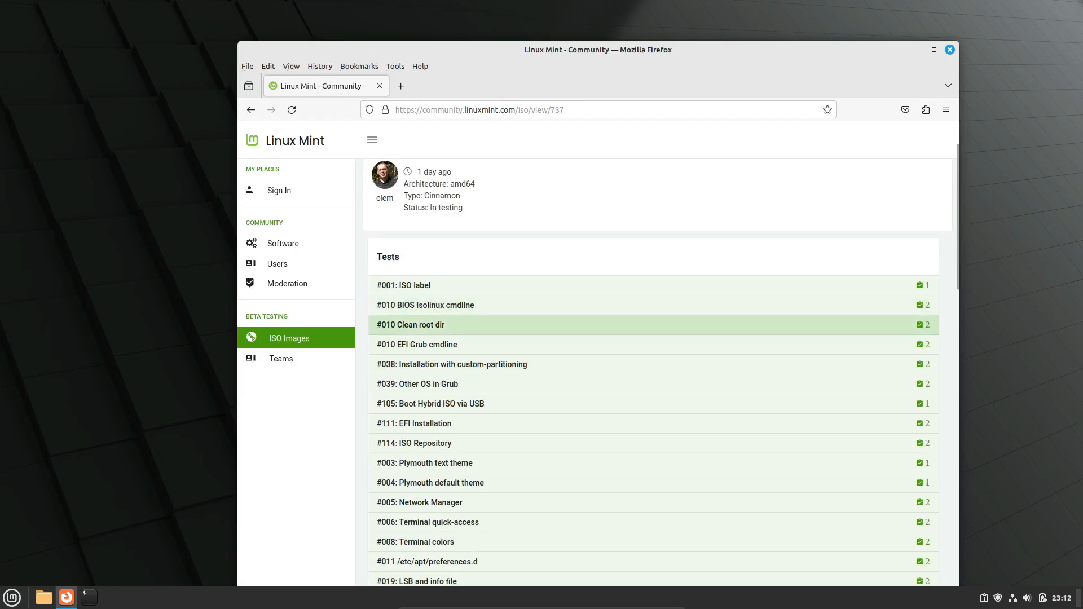
left_click(426, 305)
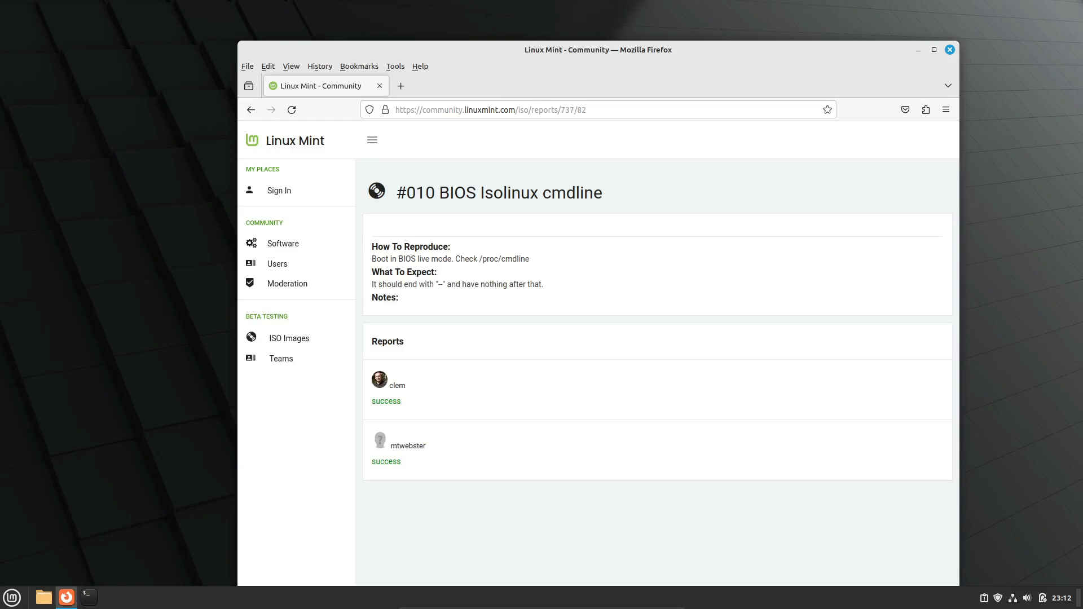
left_click(250, 109)
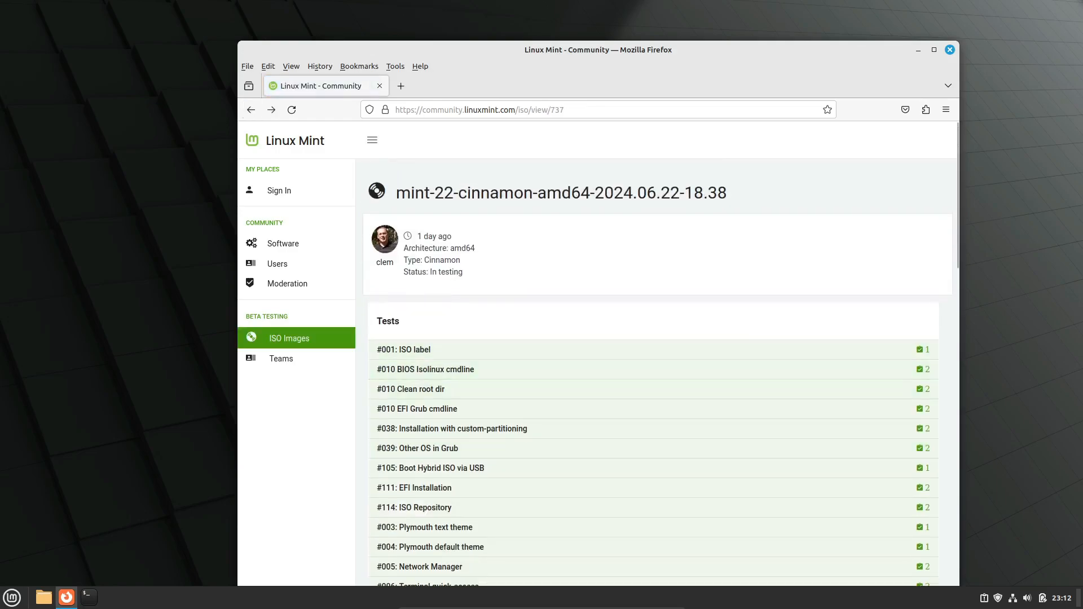